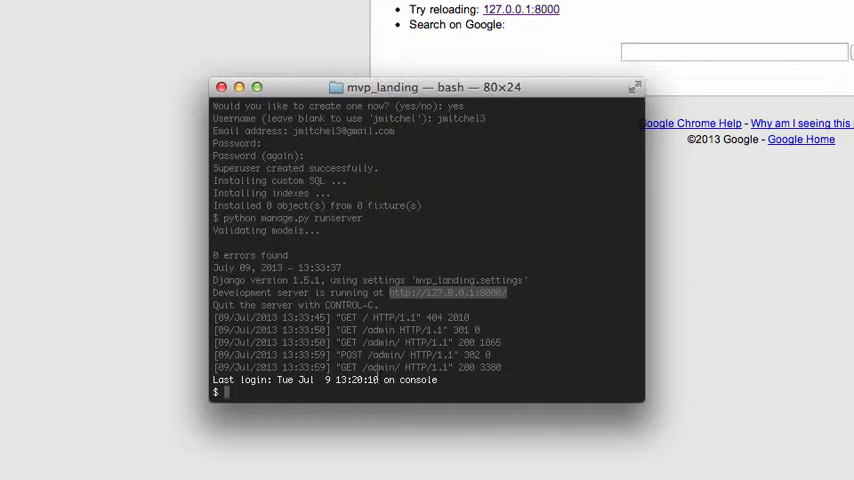
Step: List the project directory with ls, showing manage.py and mvp_landing
type("ls")
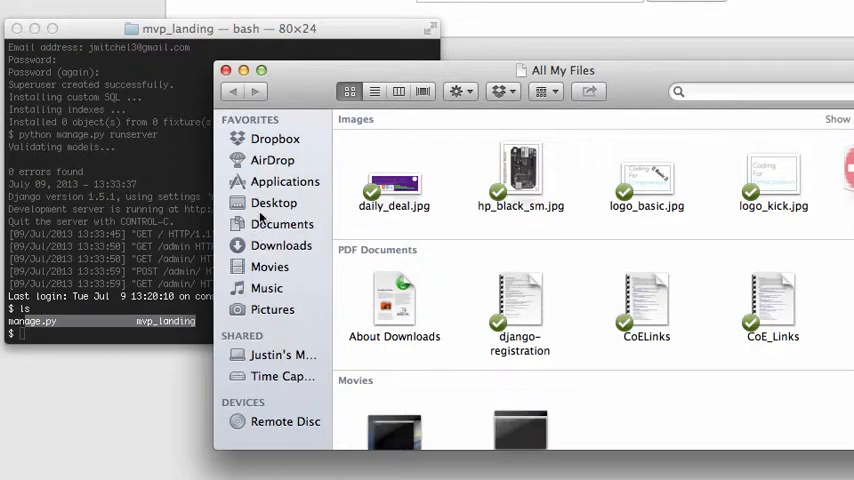
Step: Browse to the mvp_landing folder on the Desktop and preview manage.py
left_click(276, 202)
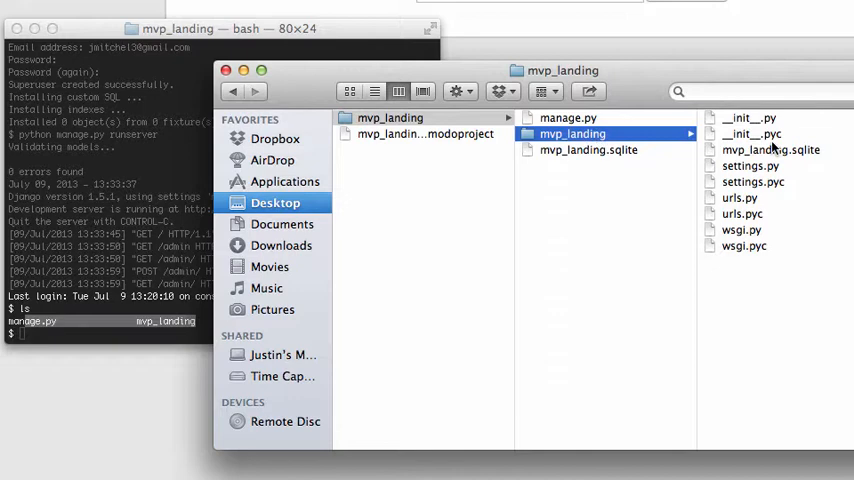
left_click(568, 116)
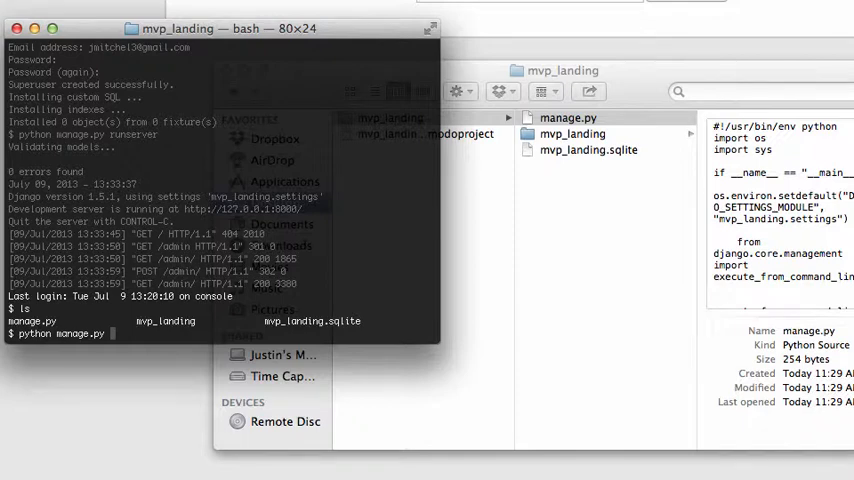
Step: Run python manage.py startapp join to create the join app
type("startapp")
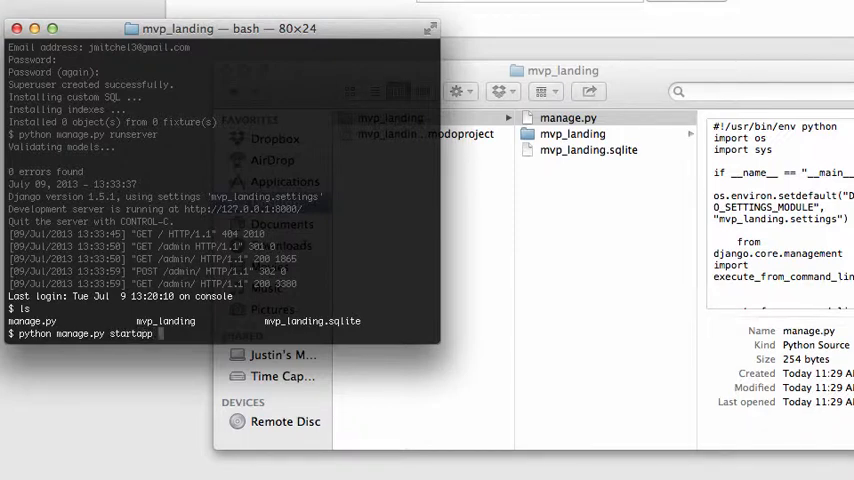
type("join")
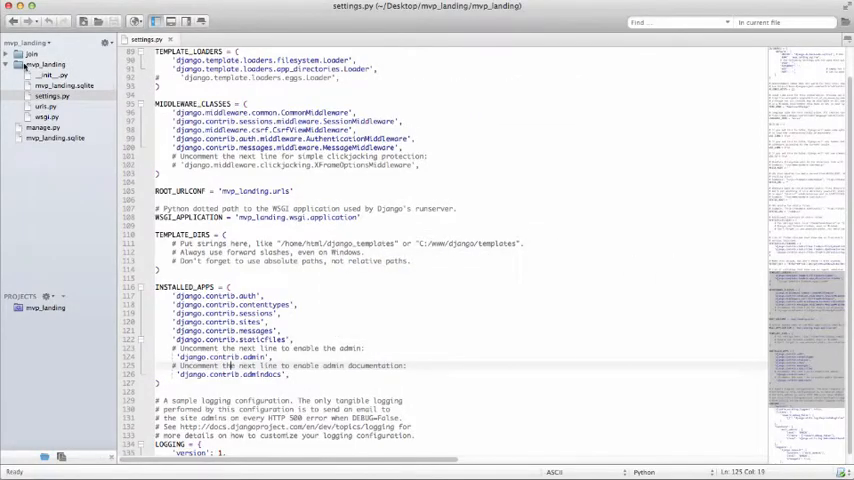
Step: Expand the join app folder in the Places pane to reach models.py
left_click(32, 52)
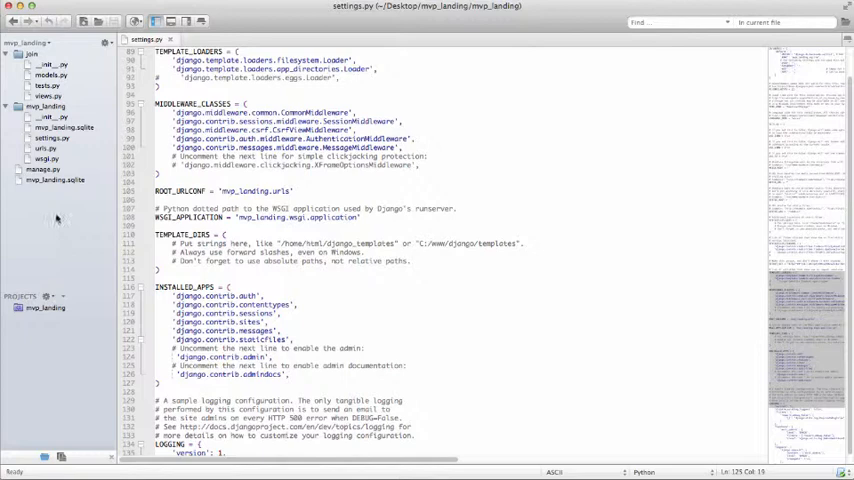
mouse_move(72, 244)
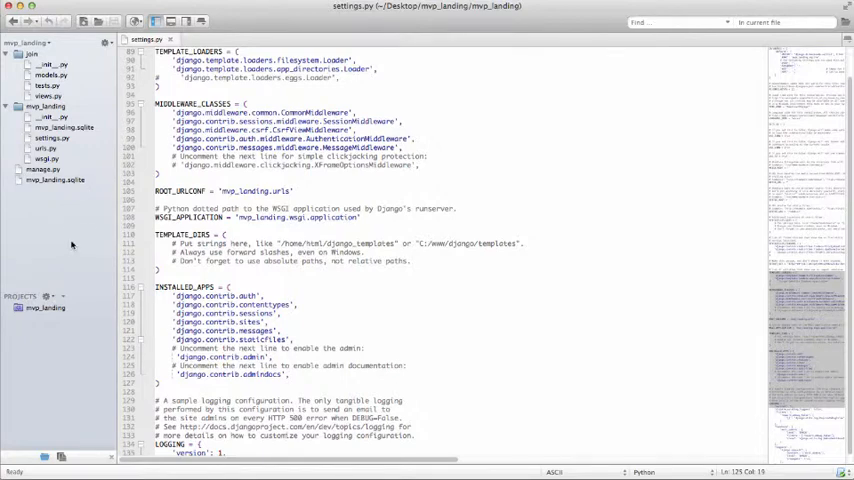
mouse_move(56, 76)
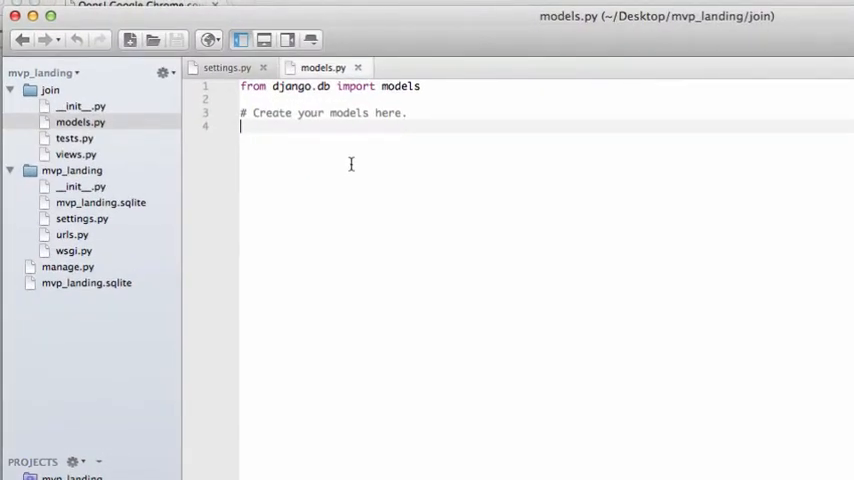
Step: Declare class Join(models.Model) with email = models.CharField(max_length=250)
type("class Join(models.object):")
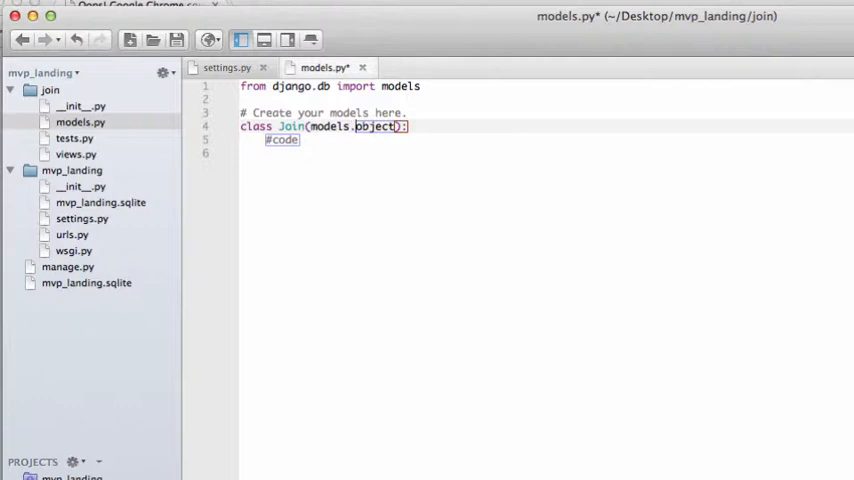
type("Model")
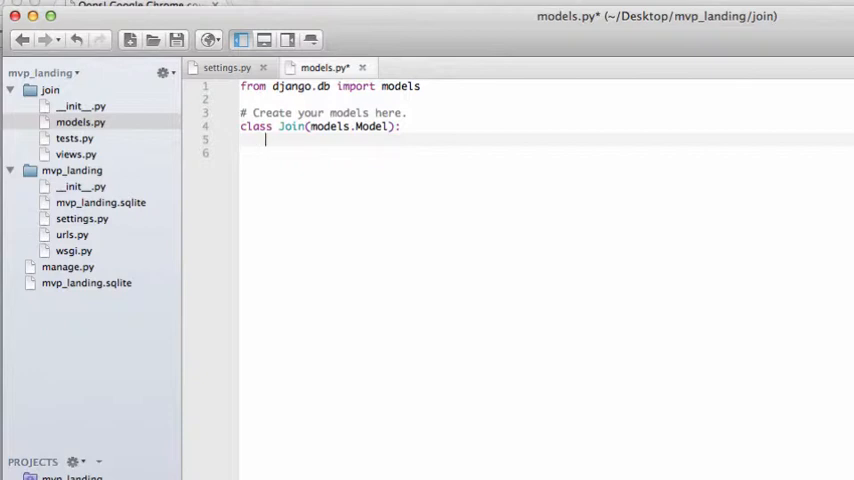
type("email = mod")
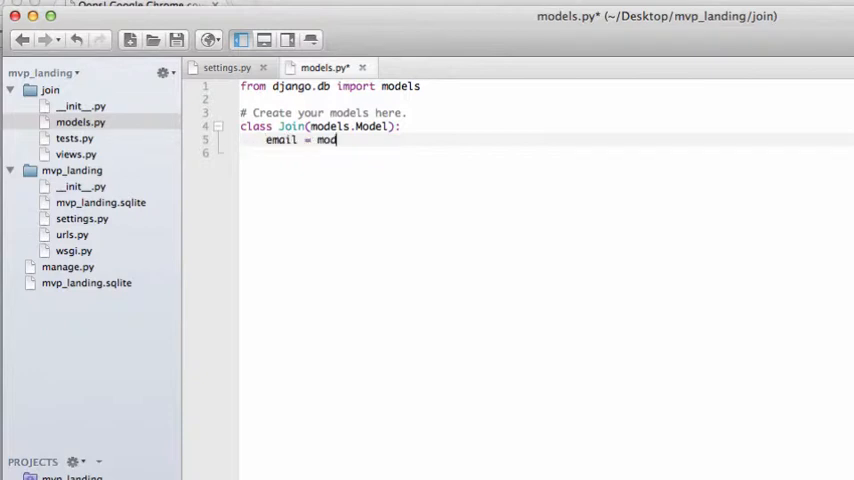
type("els.CharField(")
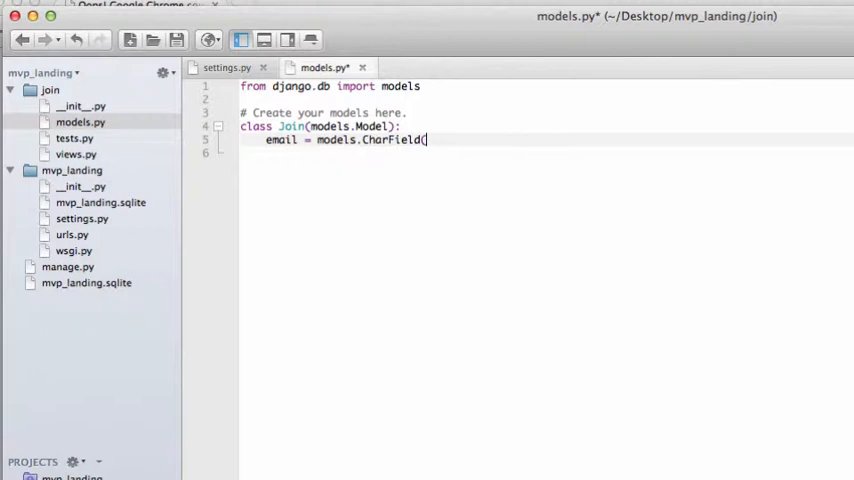
type("max_lenght=")
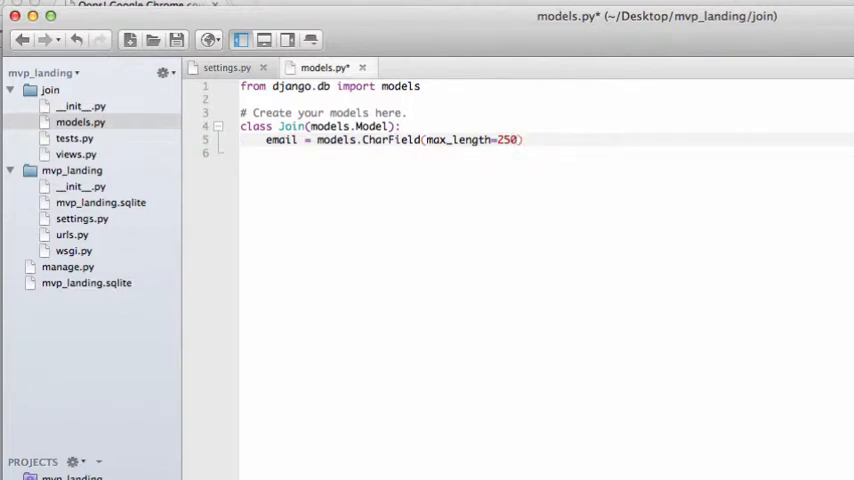
Step: Add full_name = models.CharField(max_length=250, null=True, blank=True)
type("f")
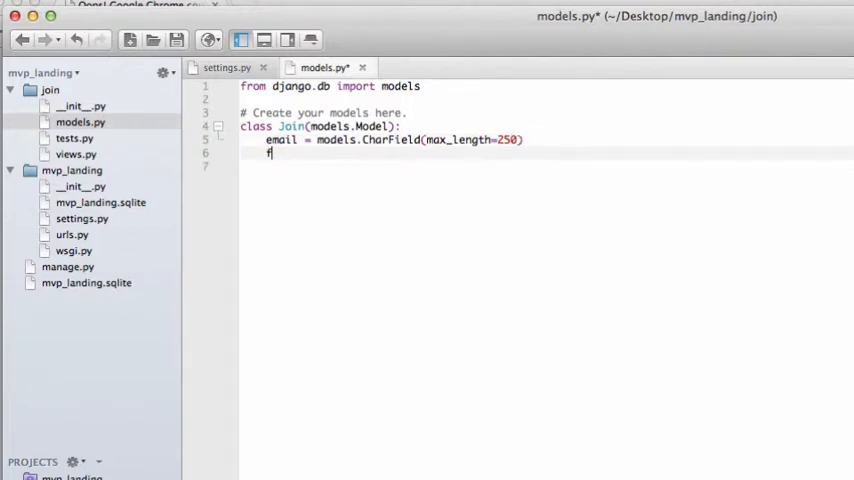
type("ull-n")
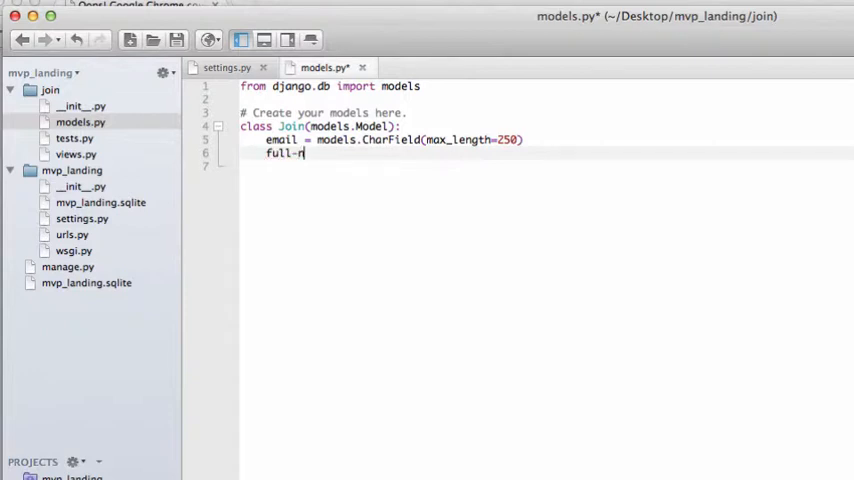
type("ame=")
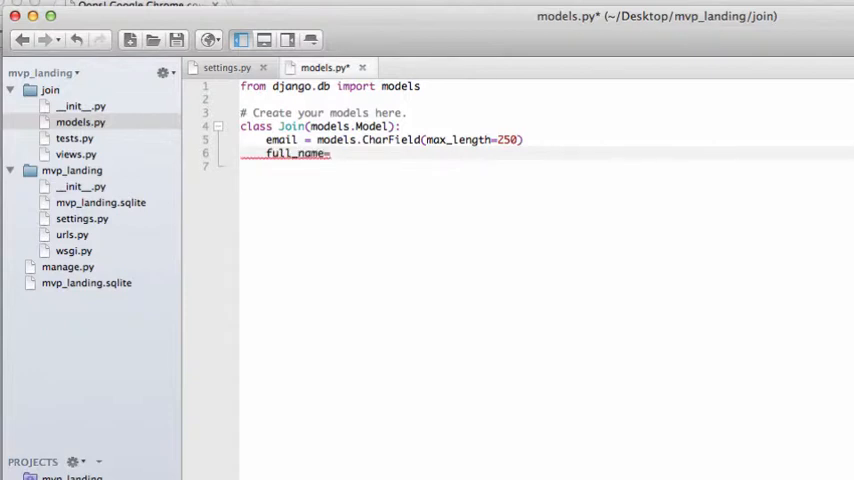
type("= models.CharFieldmax_length=250, null=")
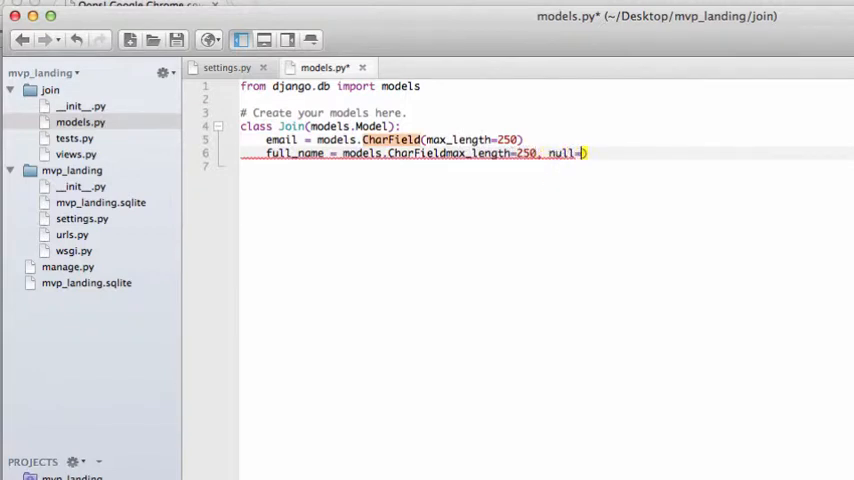
type("True, blank=True")
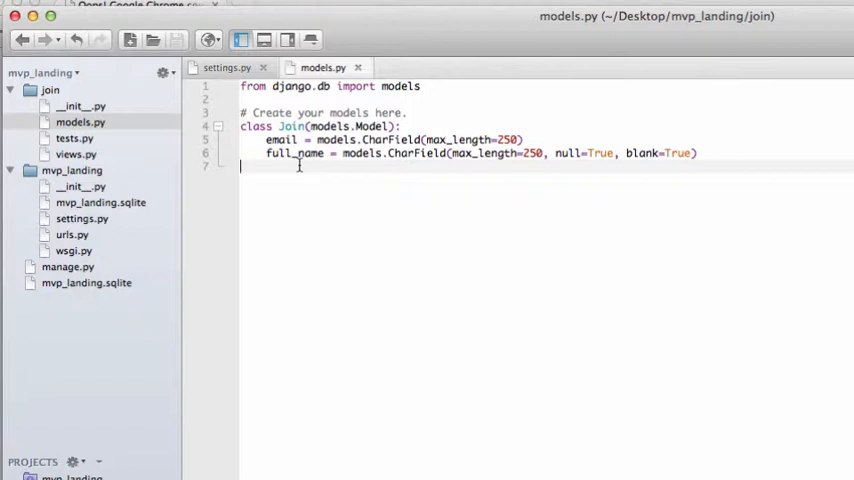
Step: Add timestamp = models.DateTimeField(auto_now_add=True, auto_now=False) to the Join model
type("timestamp = models")
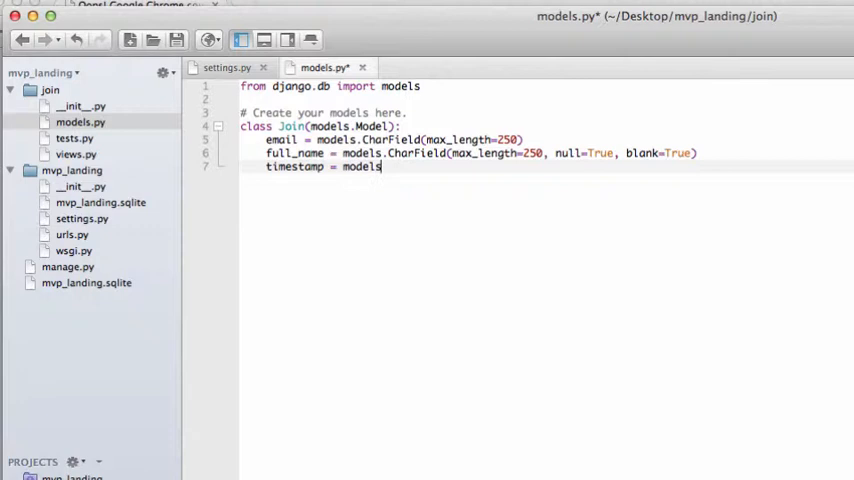
type("Do")
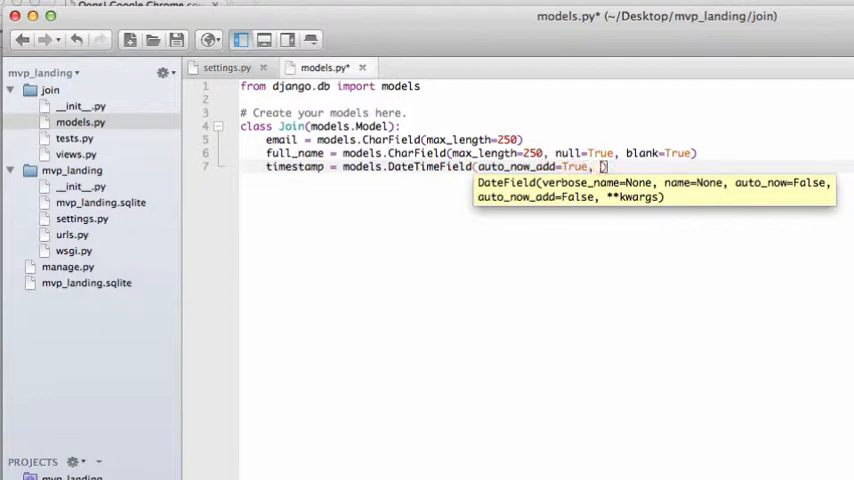
type("auto_now=False")
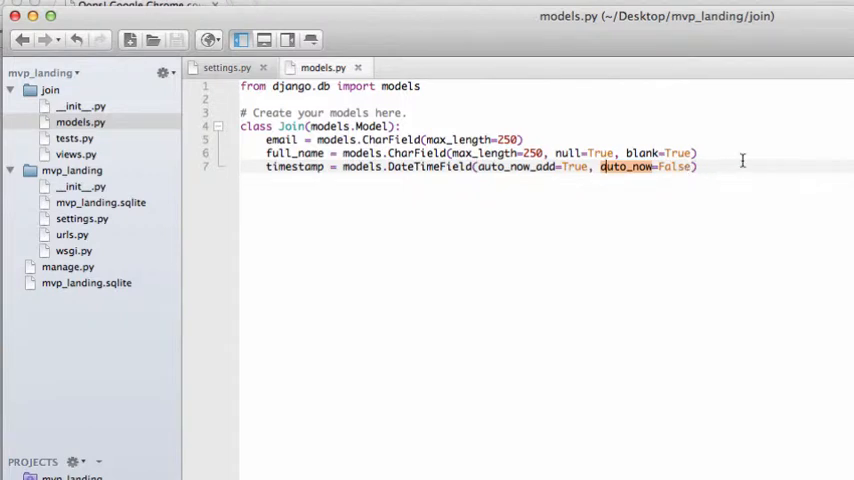
type("updated")
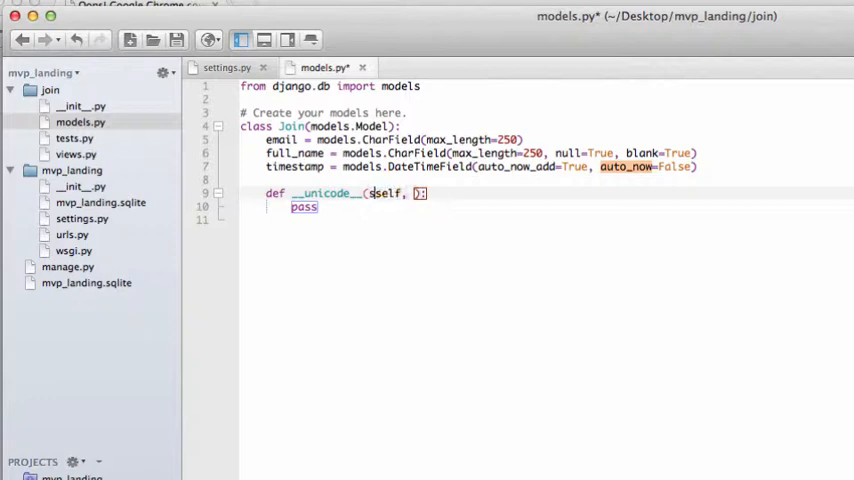
Step: Write the __unicode__ method so it returns self.email
type("self")
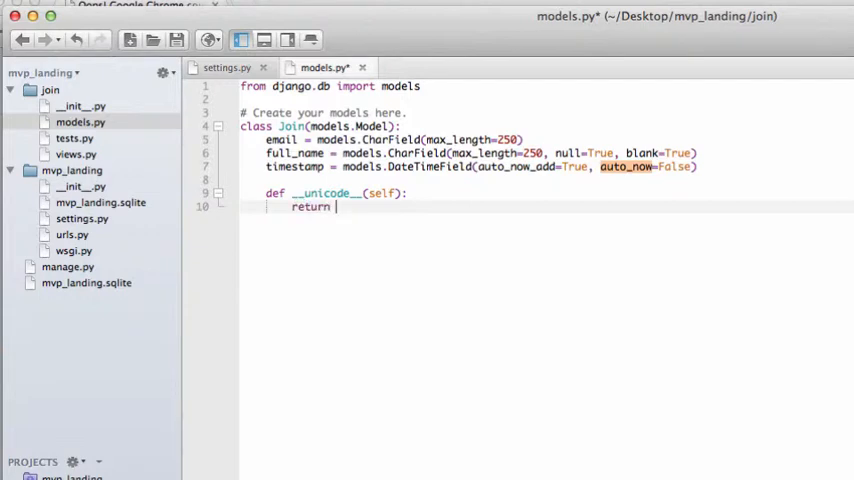
type("self.em")
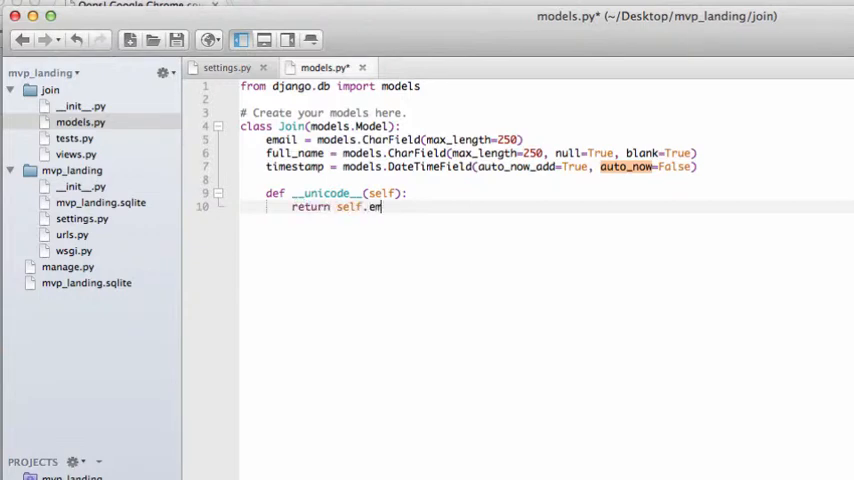
type("ail")
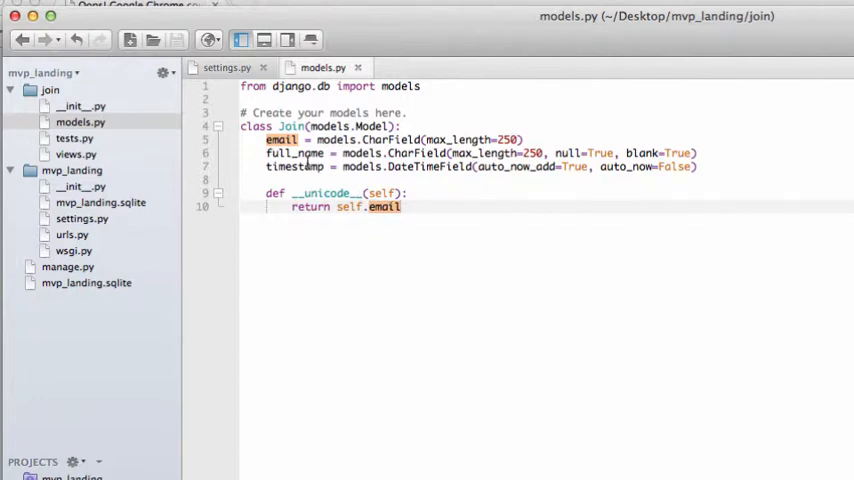
type("f")
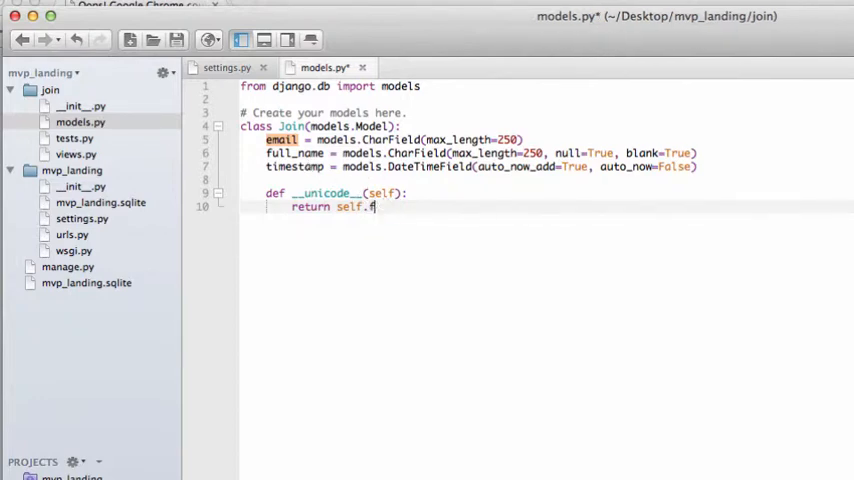
type("ull_name")
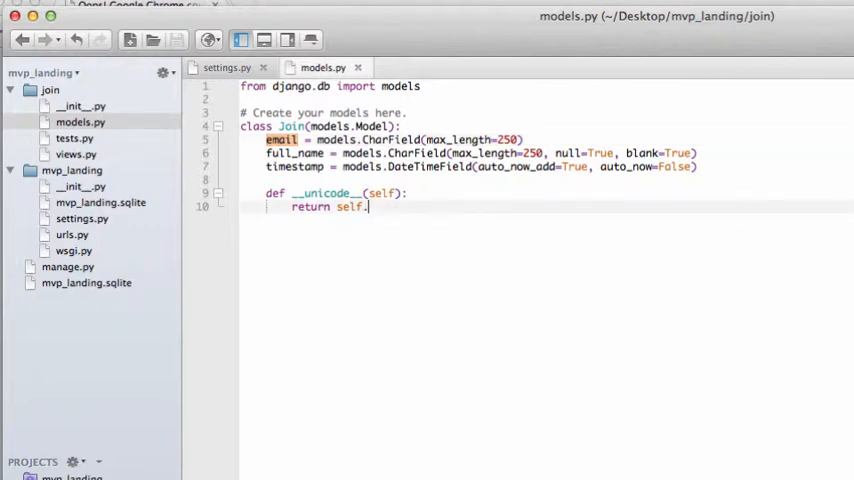
type("email")
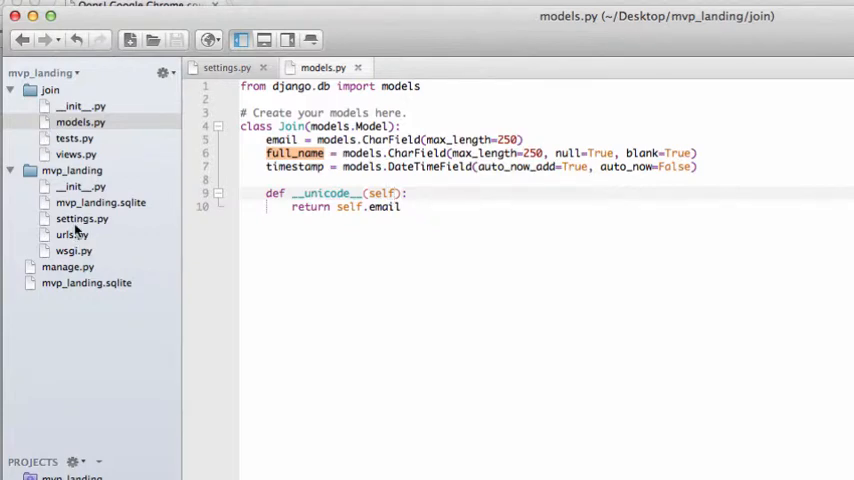
Step: Add 'join', to INSTALLED_APPS in settings.py
left_click(226, 68)
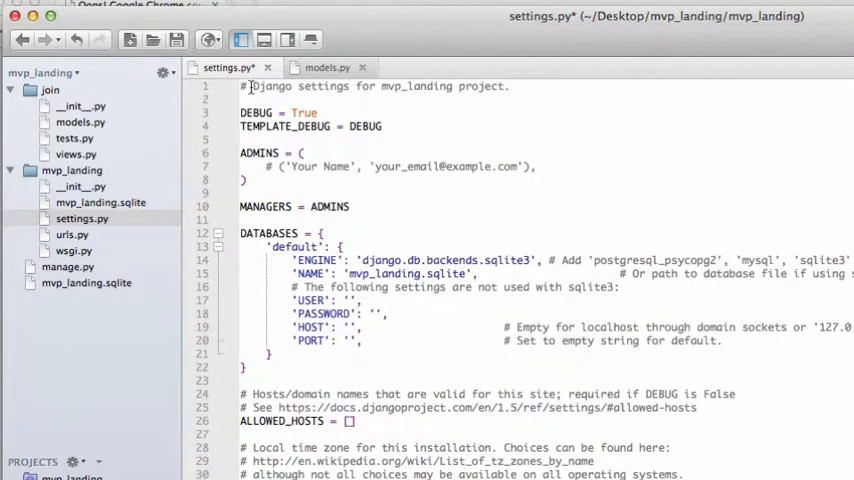
scroll("down", 3)
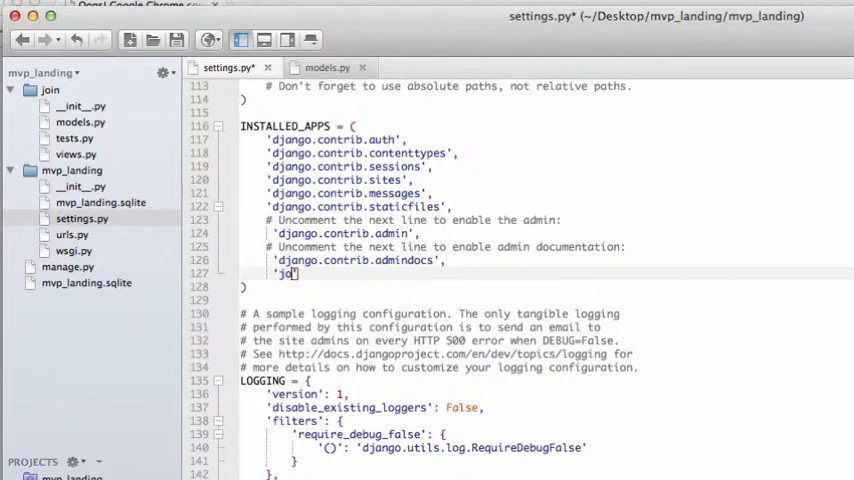
type("oin',")
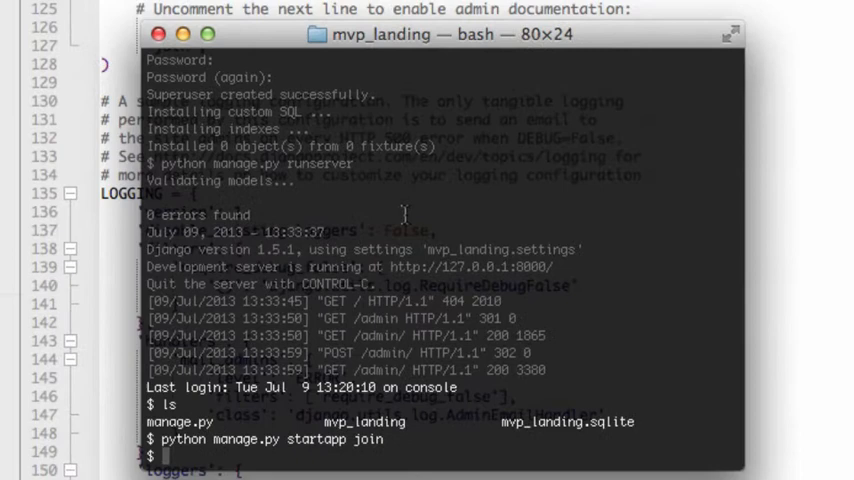
Step: Run python manage.py syncdb so the database picks up the join app
type("python manag")
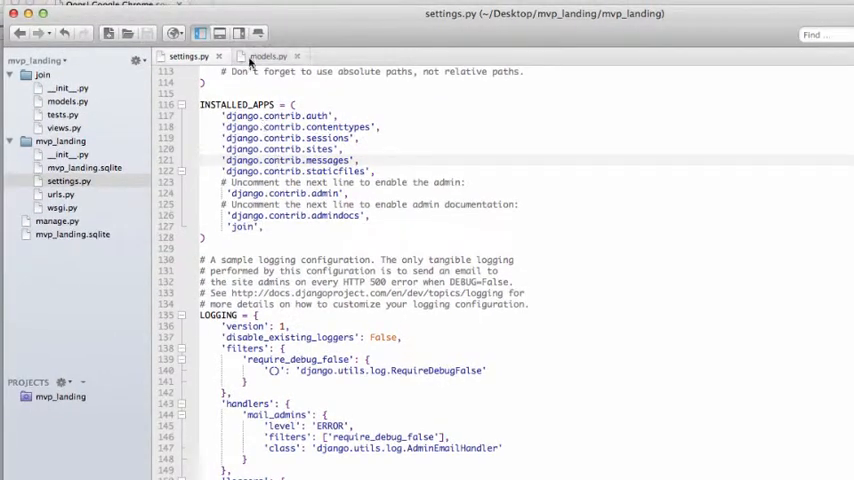
Step: Edit the Join model to use first_name, last_name and zip CharFields
left_click(268, 56)
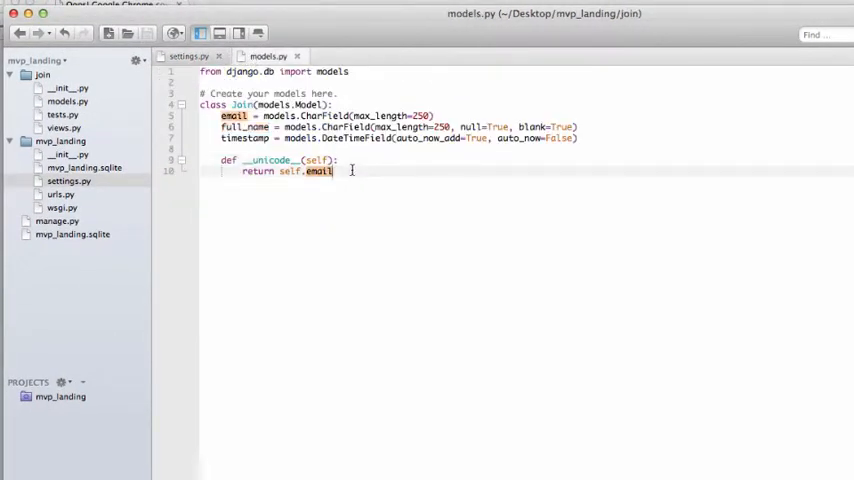
mouse_move(556, 106)
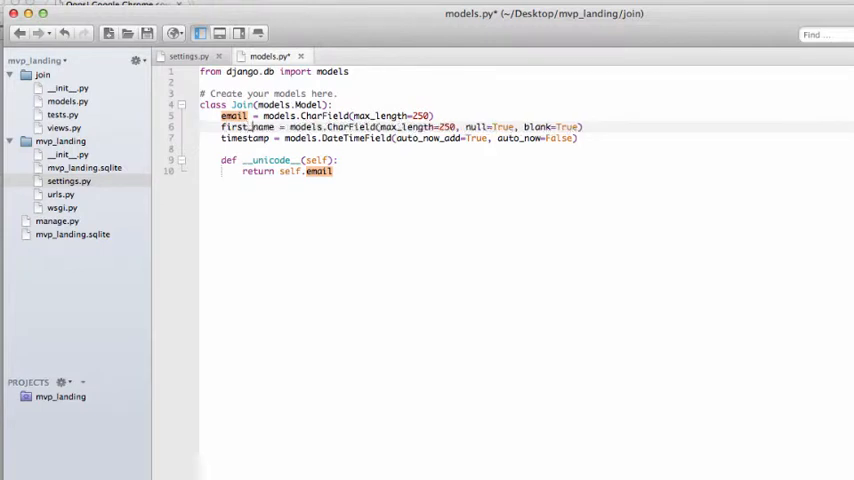
type("last_name = models.CharField(max_length=250, null=True, blank=True")
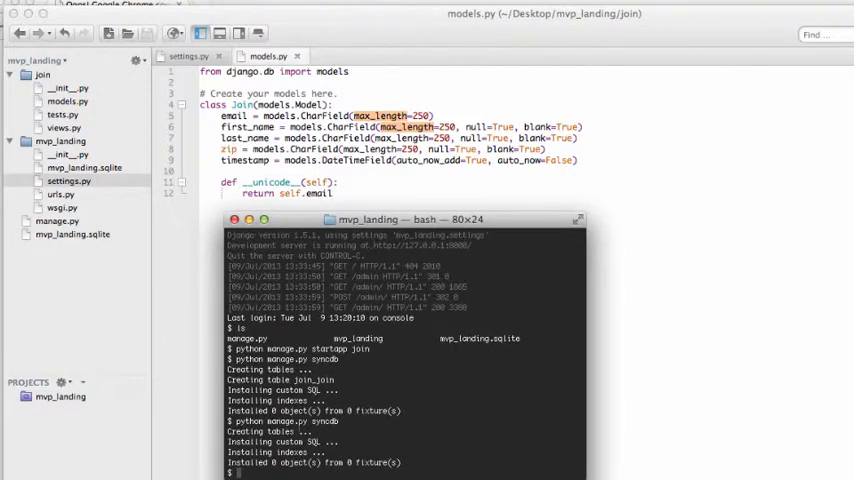
mouse_move(332, 148)
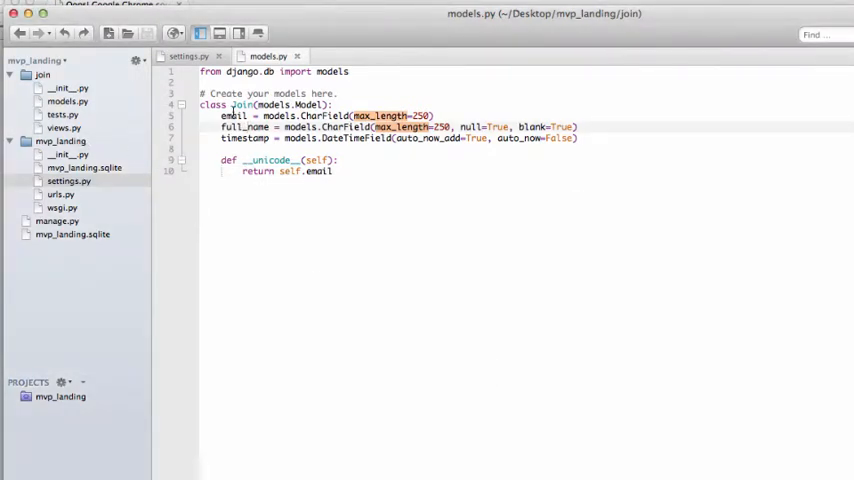
Step: Return to Komodo and bring up the project's urls.py from the Places sidebar
left_click(60, 194)
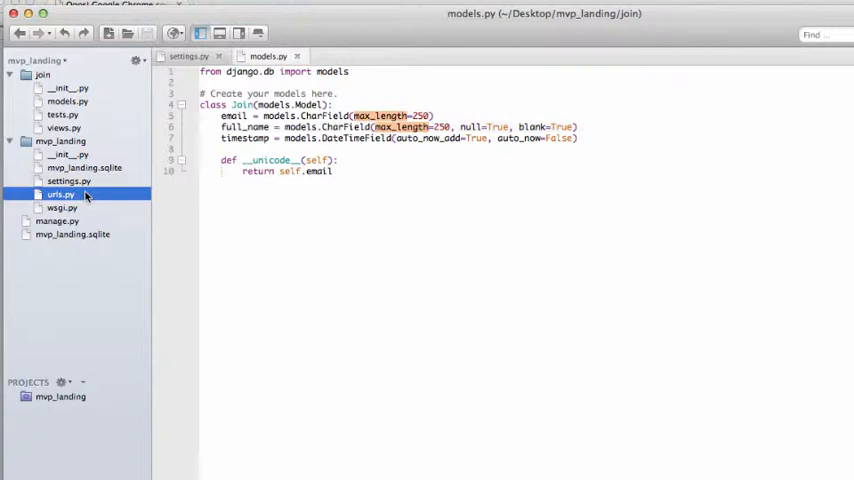
left_click(60, 194)
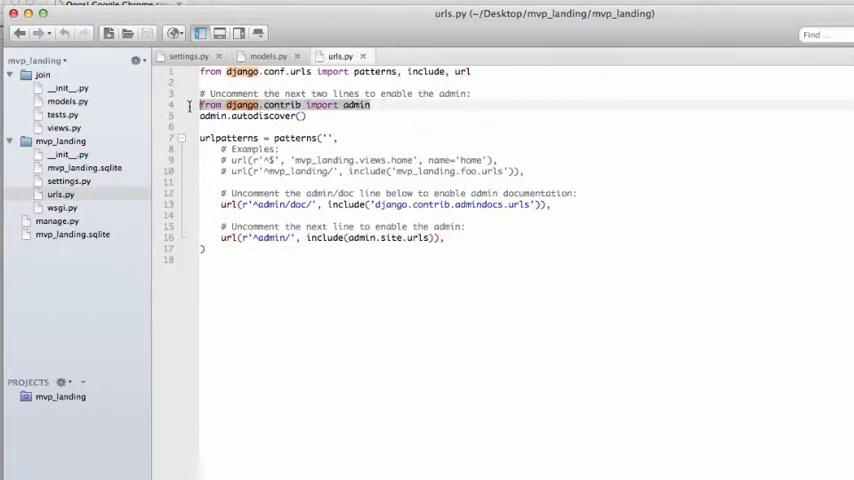
Step: Create admin.py in the join folder and write 'from django.contrib import admin'
right_click(42, 76)
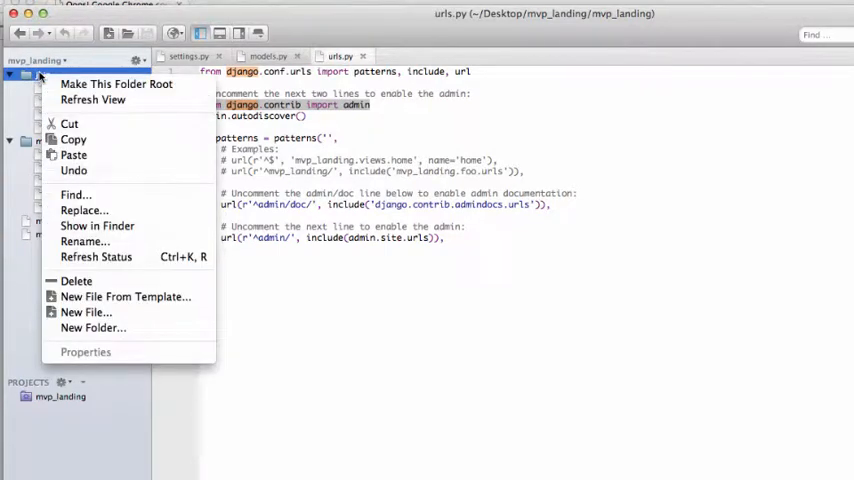
mouse_move(86, 312)
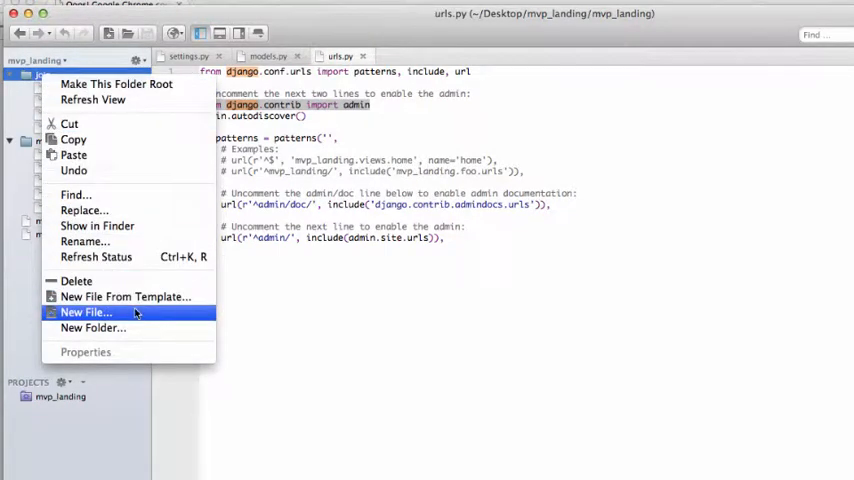
left_click(86, 312)
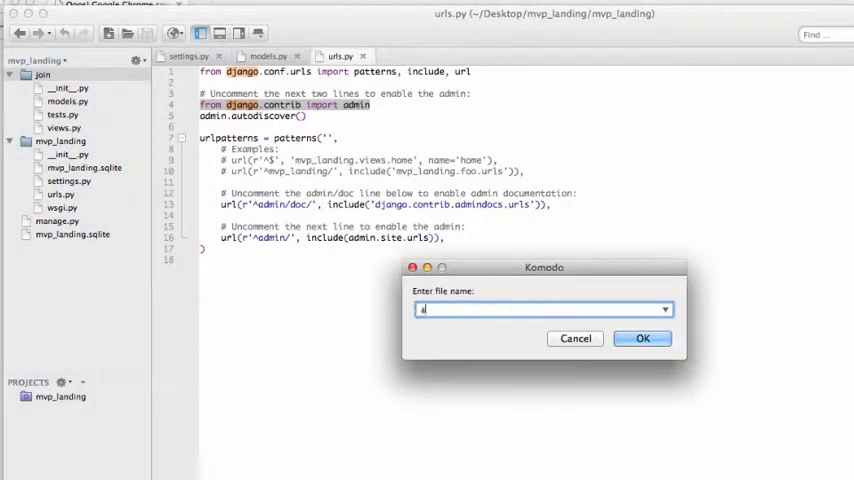
left_click(642, 338)
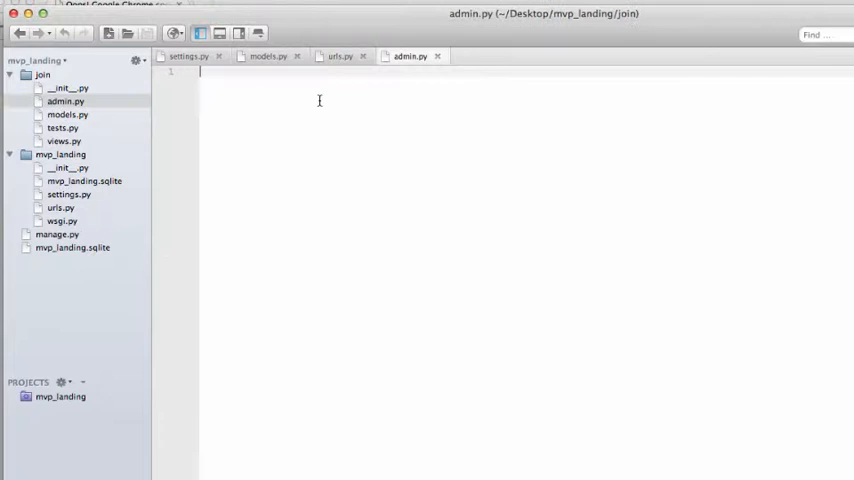
type("from django.contrib import admin")
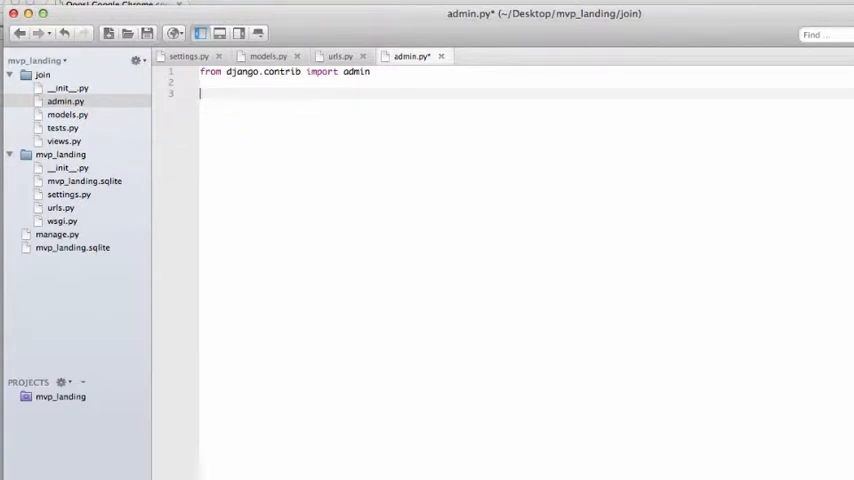
type("from")
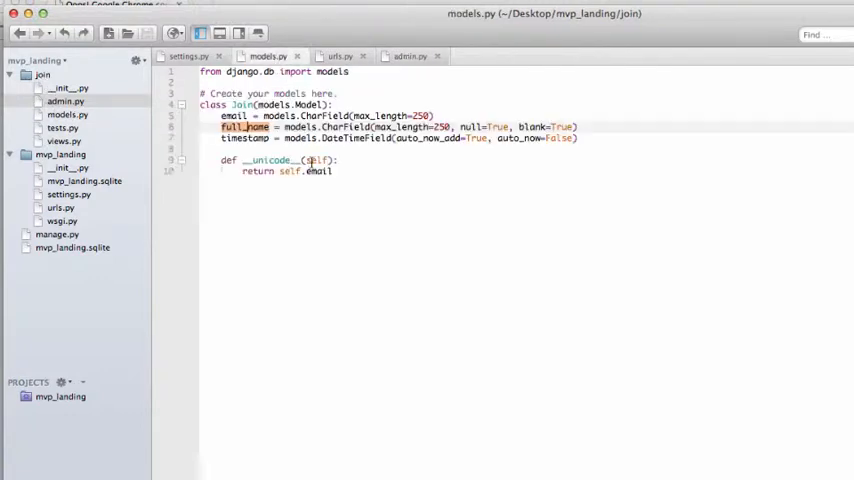
Step: Write class JoinAdmin(admin.ModelAdmin) and admin.site.register(Join, JoinAdmin) in admin.py
left_click(408, 56)
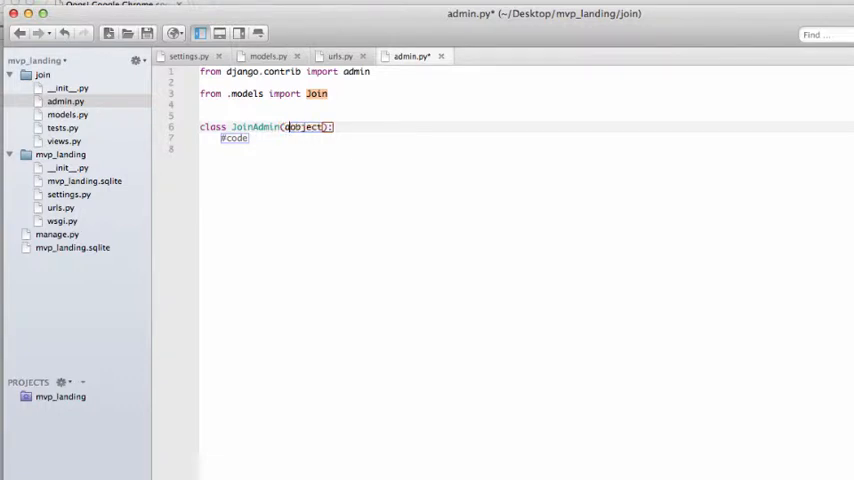
type("admin.Model")
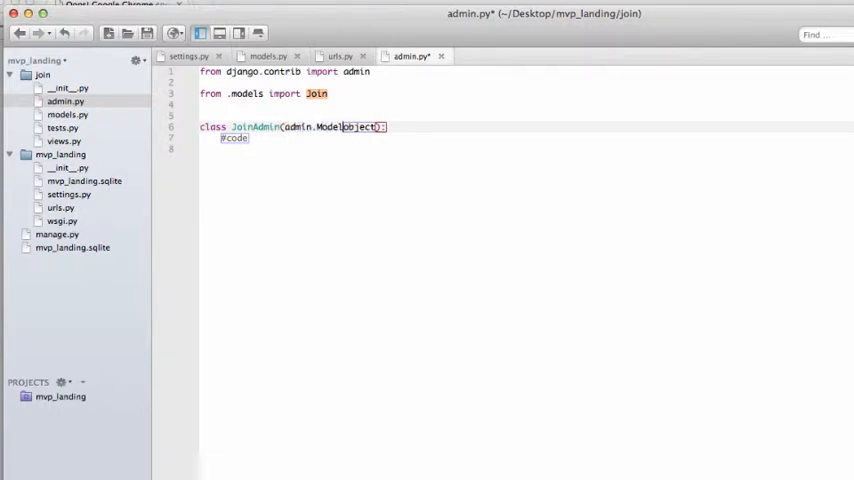
type("Admin;")
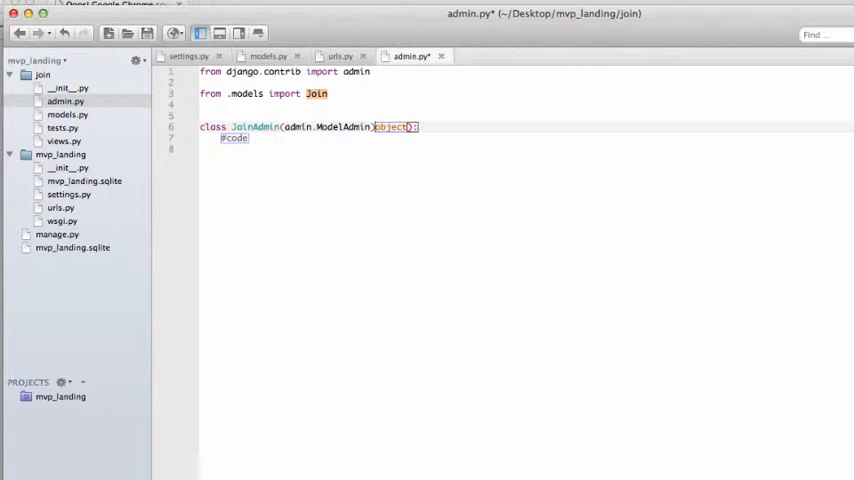
type("class Meta:")
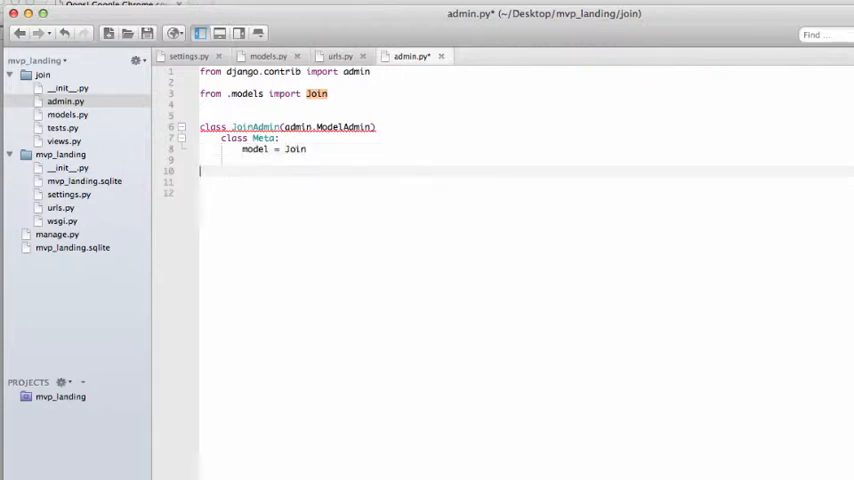
type("admin.site.register(")
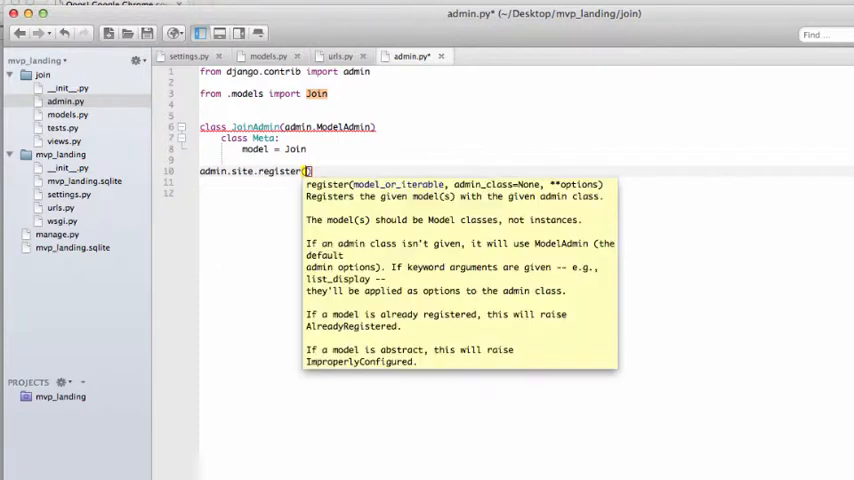
type("Join, JoinAdmin")
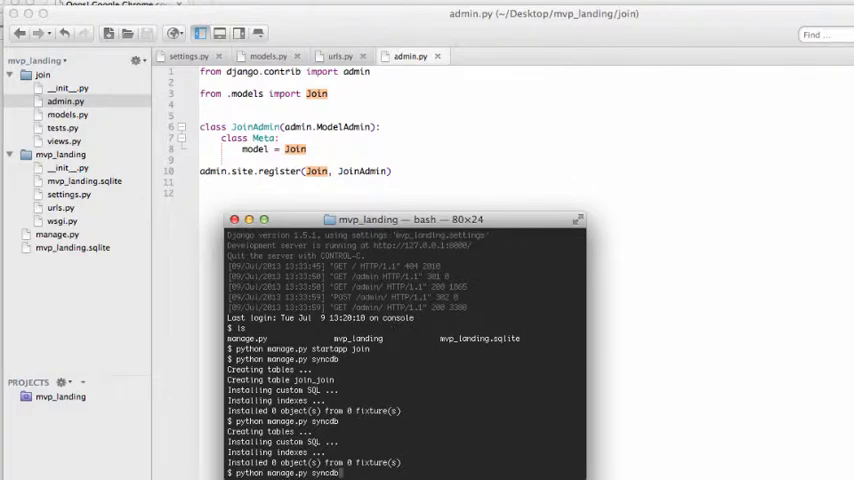
Step: Finish the JoinAdmin registration in admin.py so Joins appears in the Django admin
type("tru")
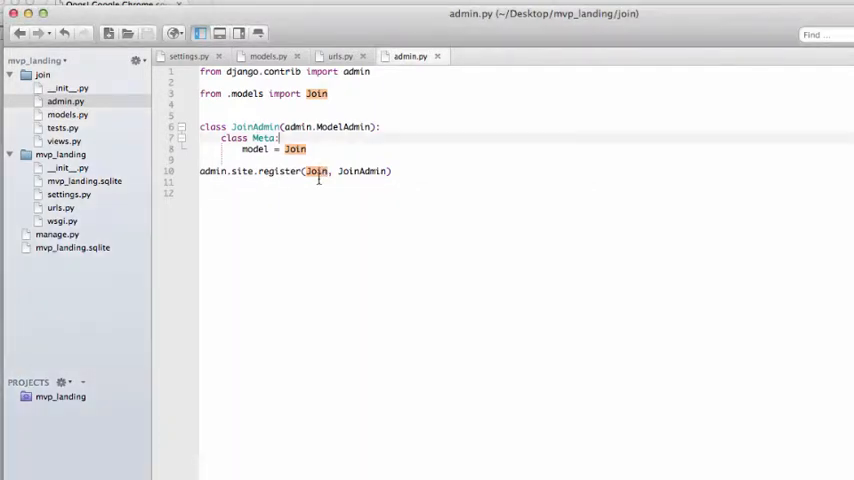
left_click(268, 56)
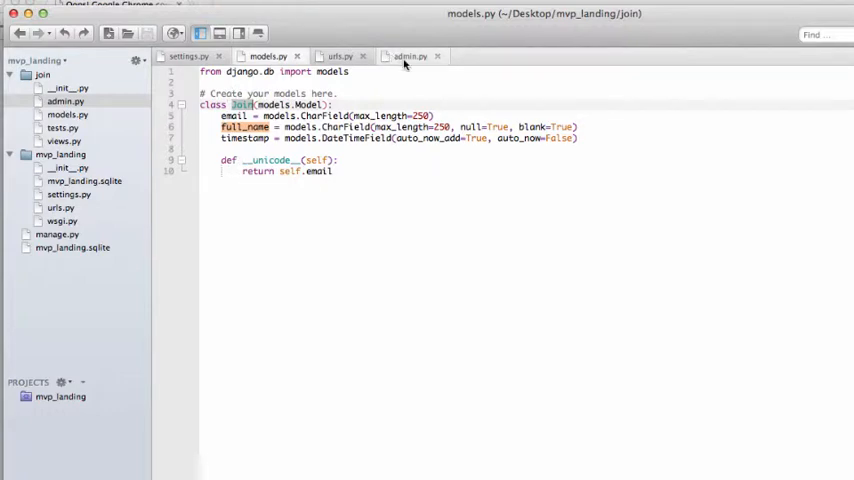
left_click(410, 56)
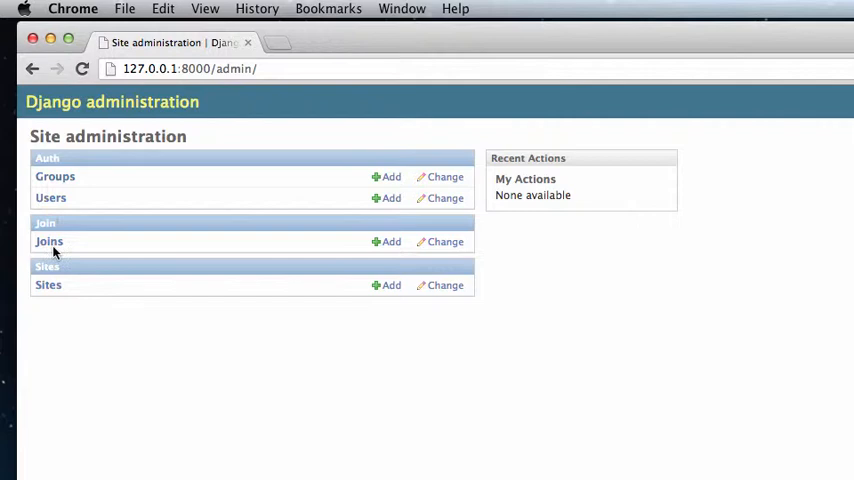
Step: Add a Join record with email 'jmitchel' and full name 'Justin Mitchel' and save it
left_click(48, 240)
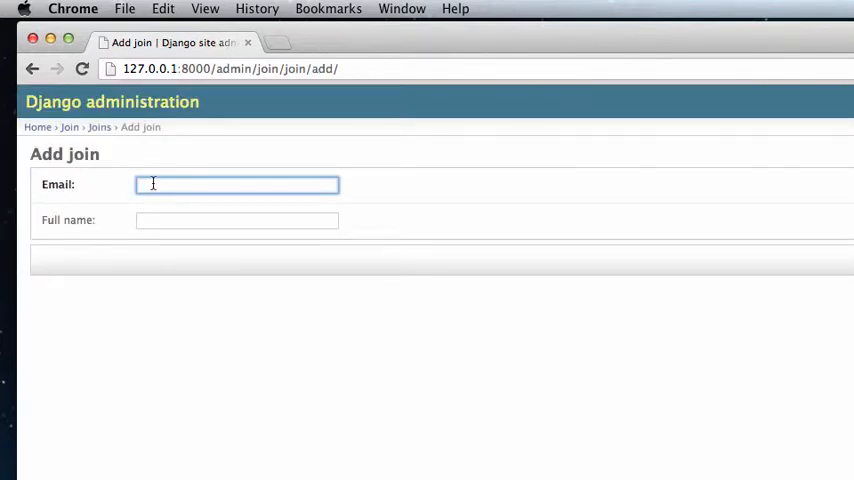
type("jmitchel")
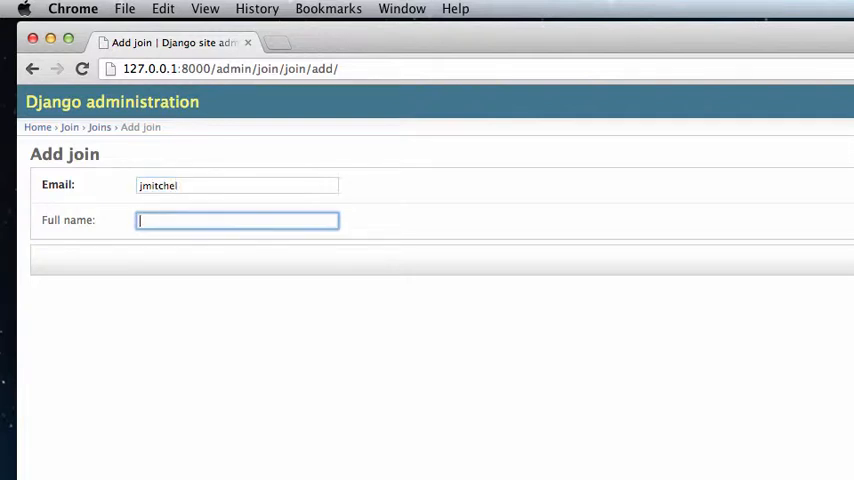
type("Justin Mitchel")
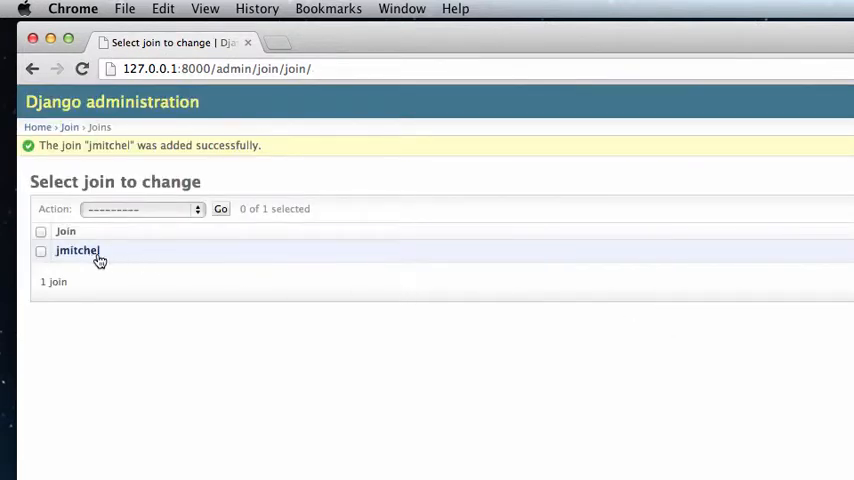
left_click(78, 250)
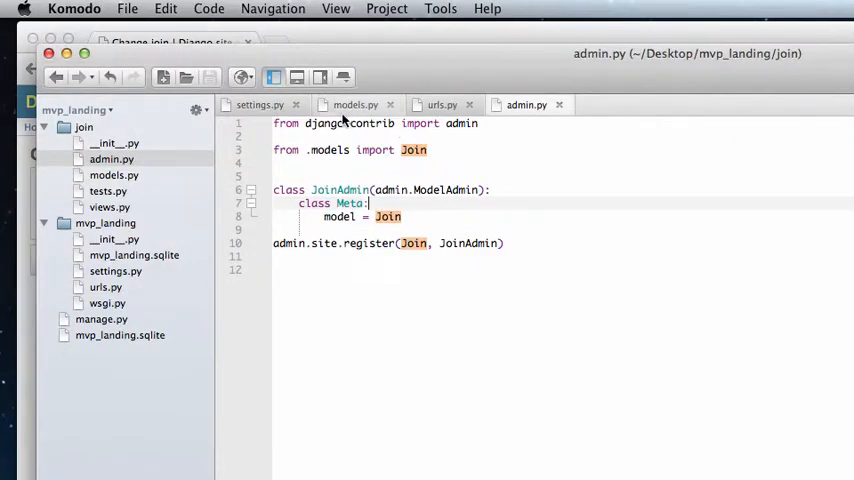
Step: View the Join model in models.py, where email is an EmailField, then return to Chrome
left_click(356, 104)
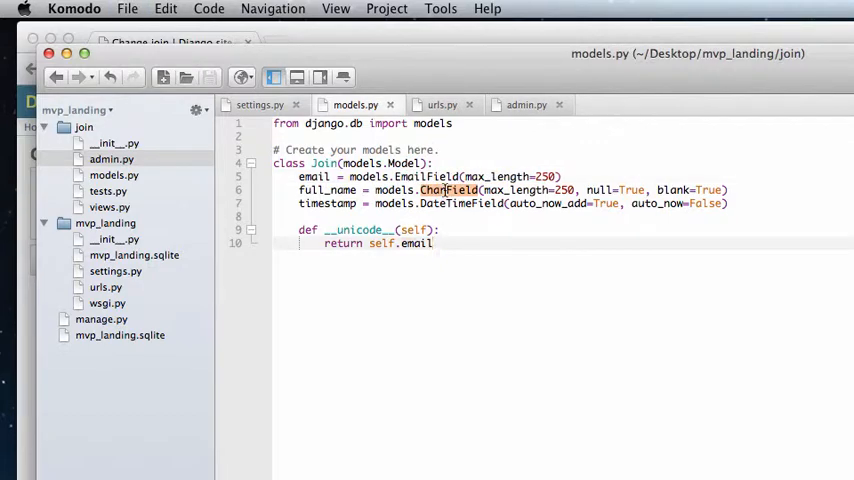
left_click(422, 244)
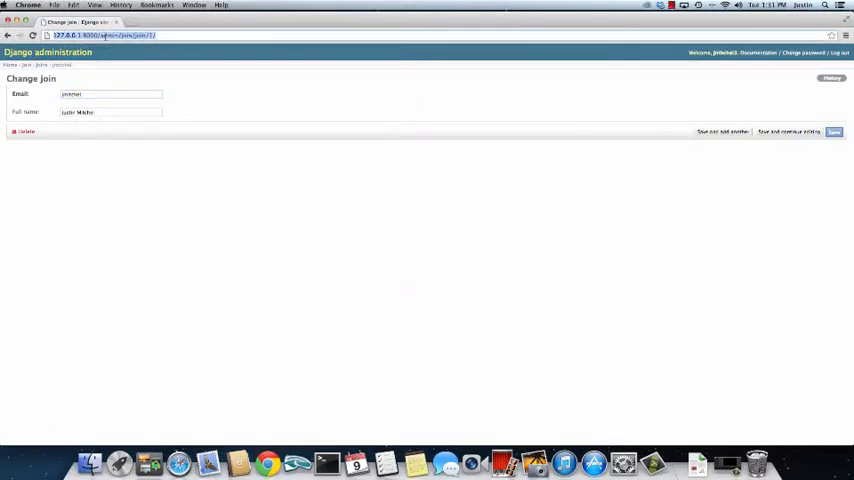
left_click(26, 64)
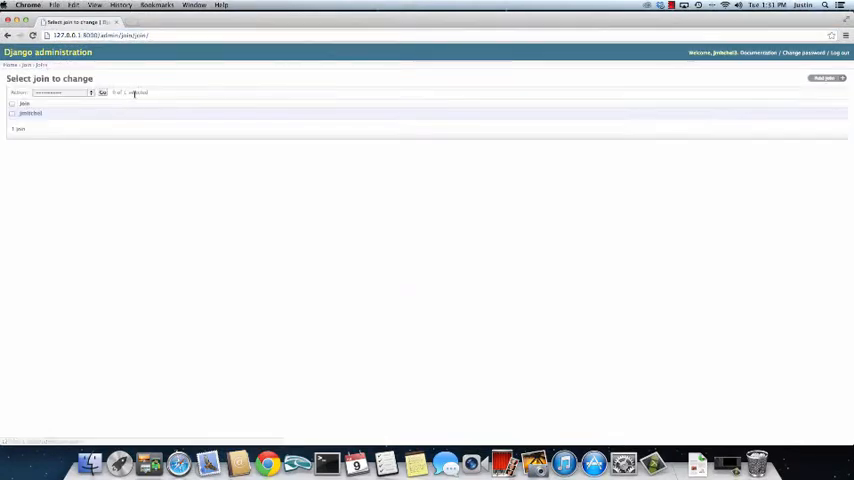
left_click(26, 64)
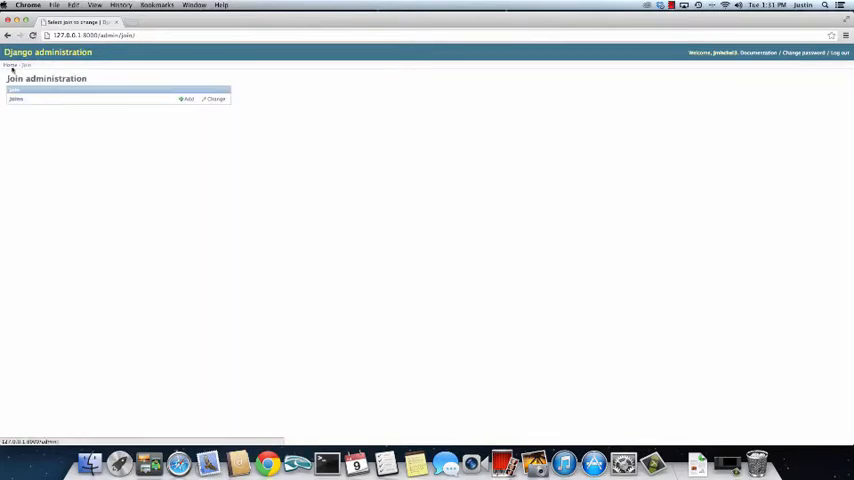
left_click(16, 100)
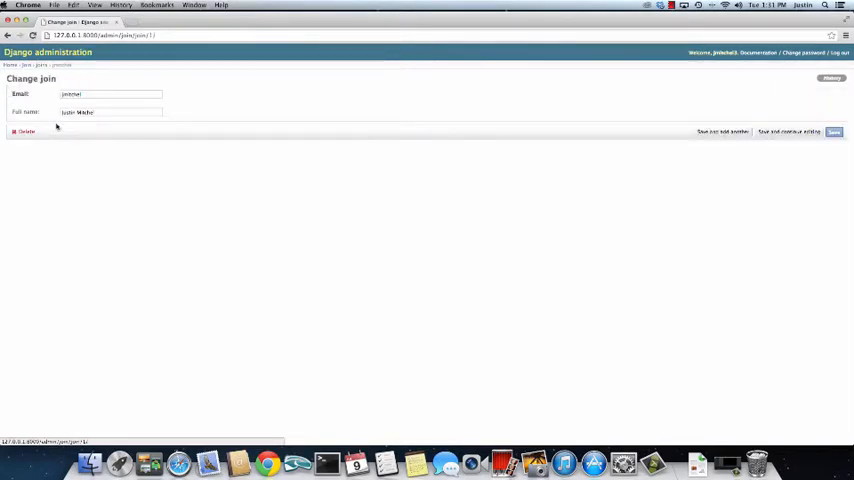
left_click(834, 132)
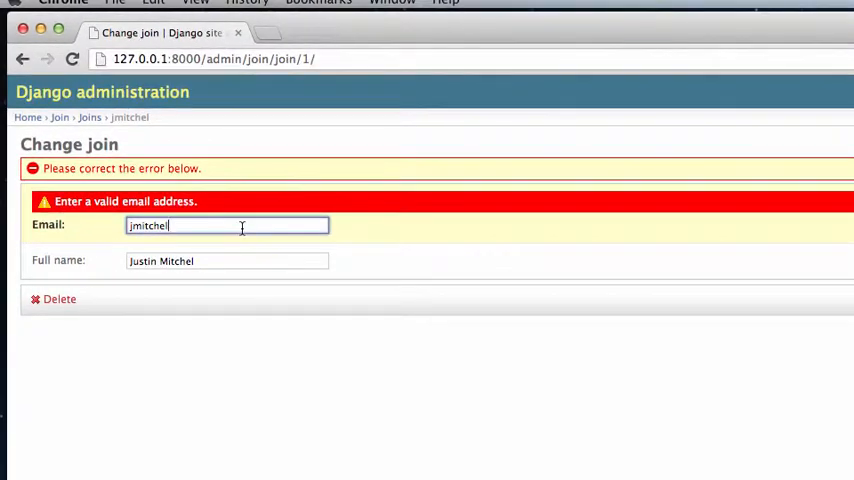
type("3@gmail.com")
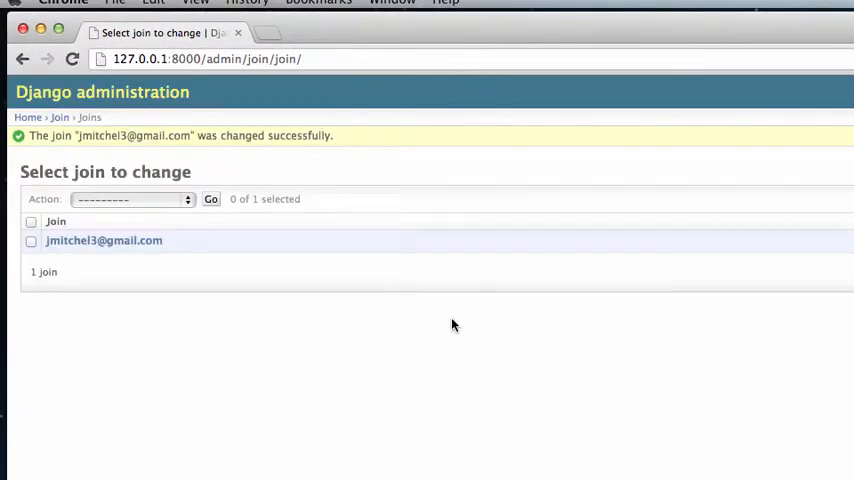
mouse_move(158, 246)
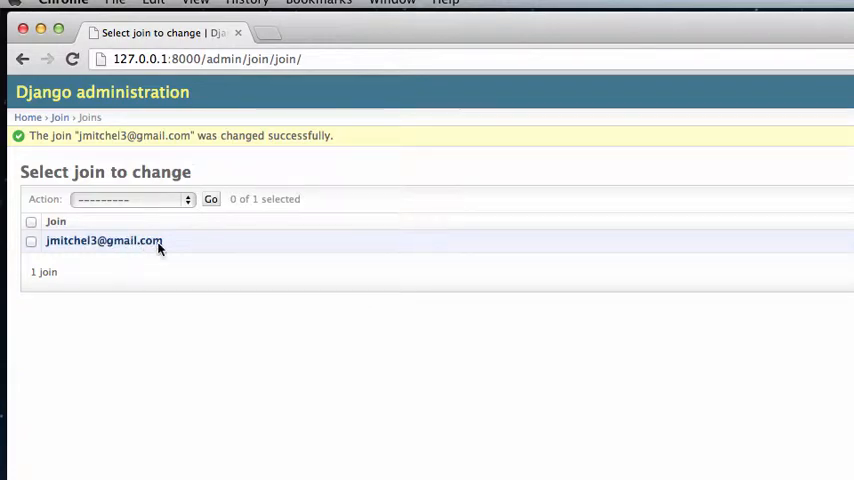
mouse_move(104, 250)
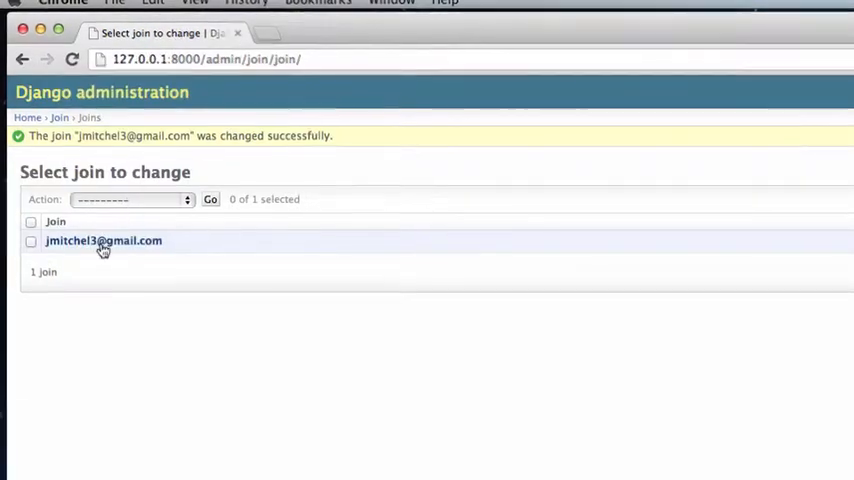
key("cmd+tab")
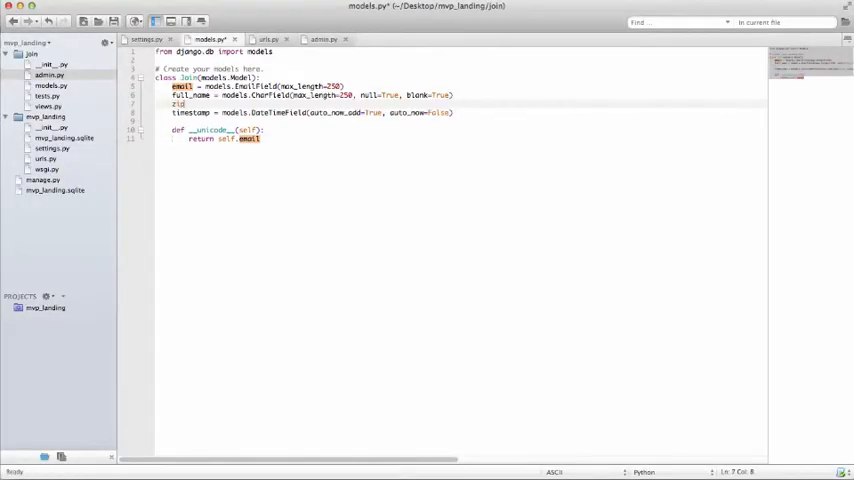
Step: Add 'zip_code = models.IntegerField(' to the Join model under full_name
type("ip_code =")
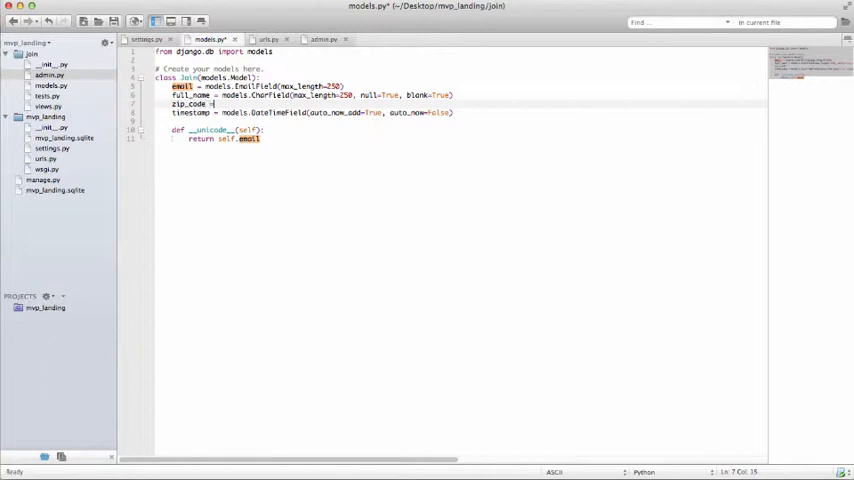
type("models.")
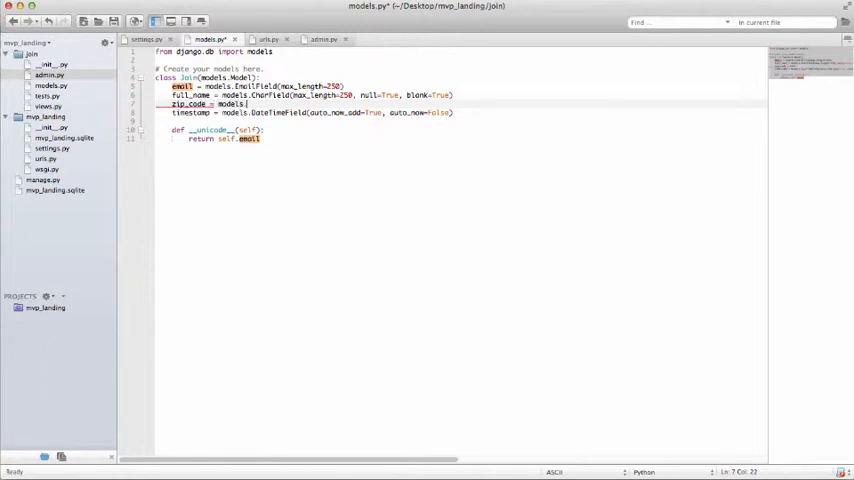
type("IntegerField")
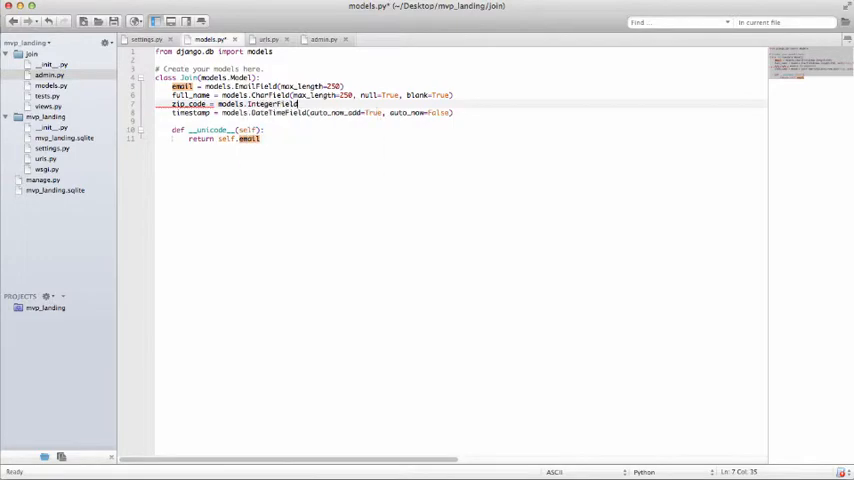
type("(")
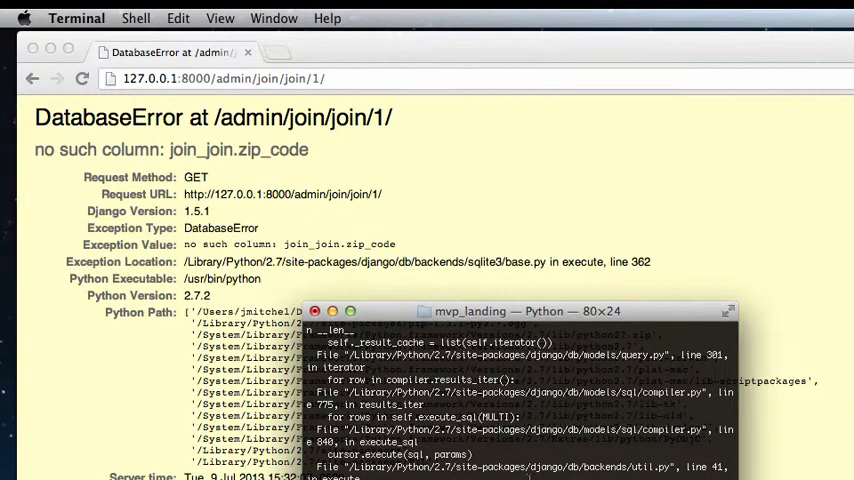
Step: Scroll the 'no such column join_join.zip_code' traceback and check the runserver log in Terminal
scroll("down", 3)
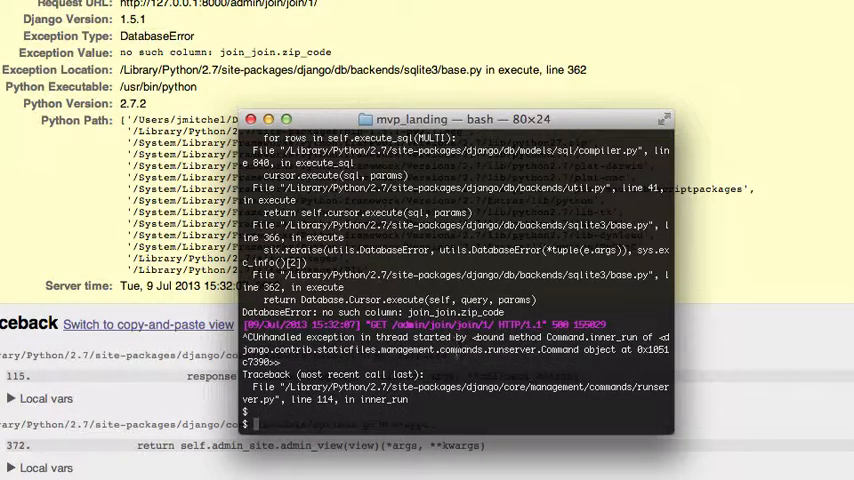
type("python man")
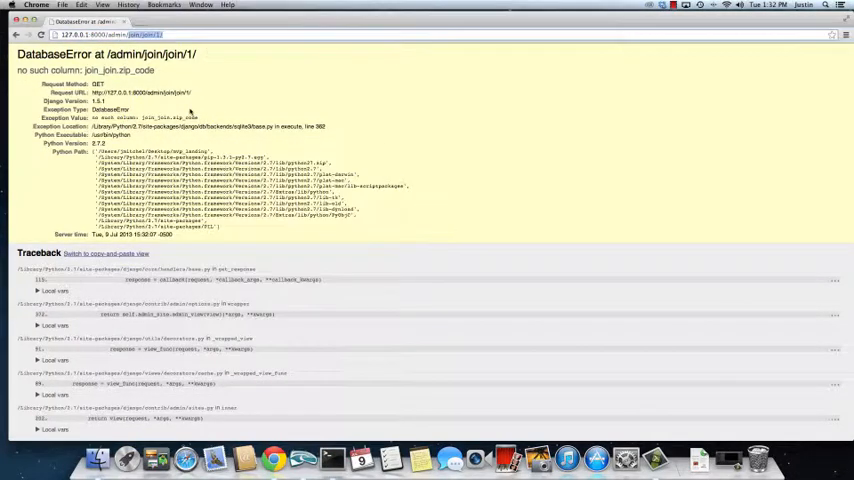
mouse_move(308, 296)
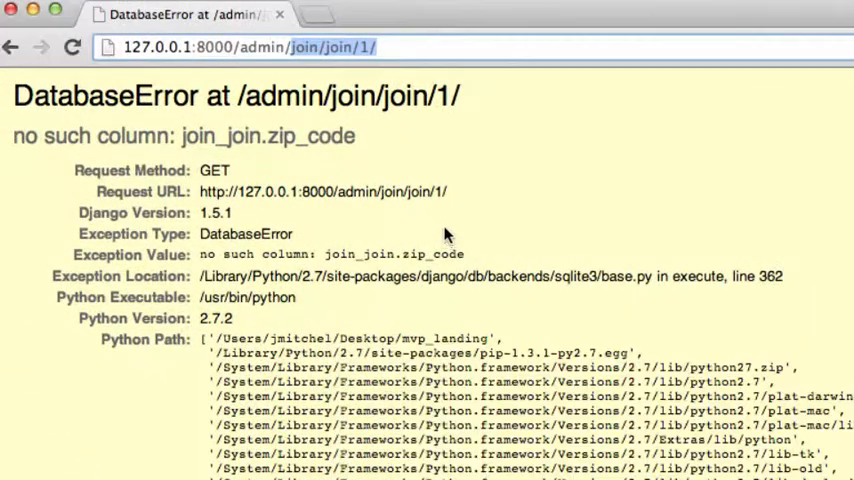
mouse_move(448, 236)
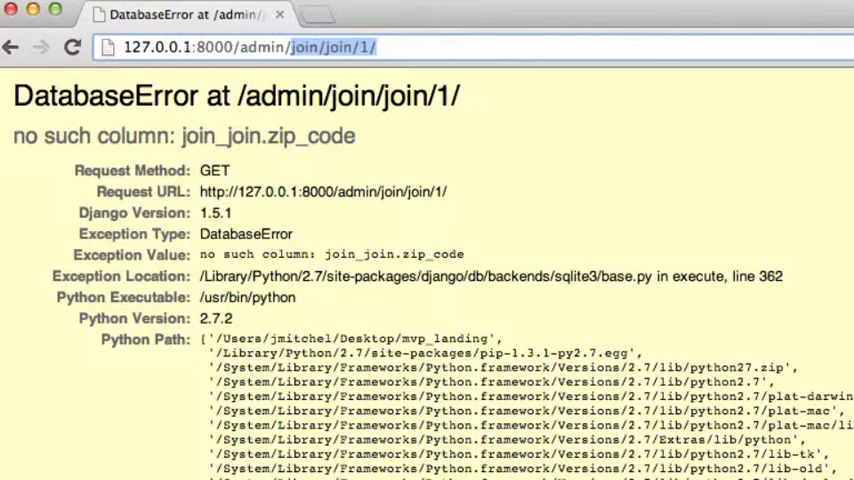